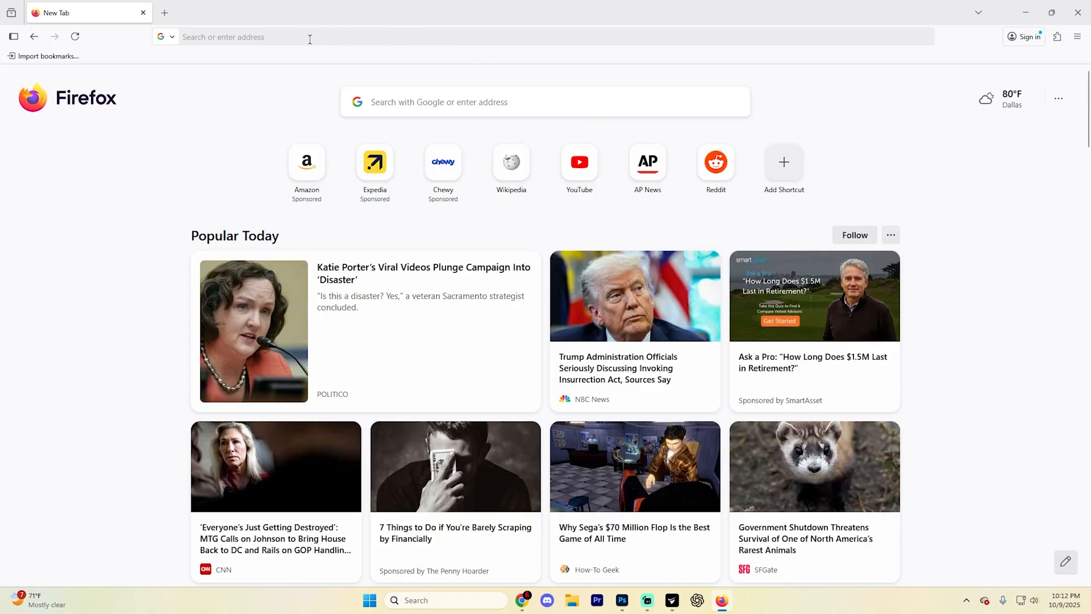
# Go to about:config and accept the risk warning to reach the preferences page.
pyautogui.click(309, 37)
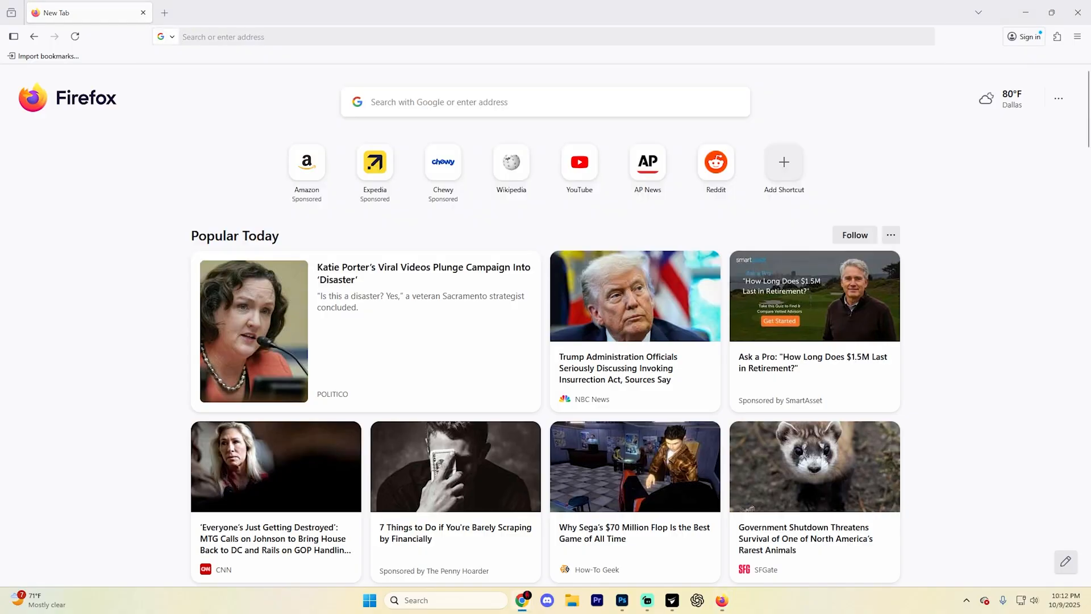
pyautogui.write('about:config')
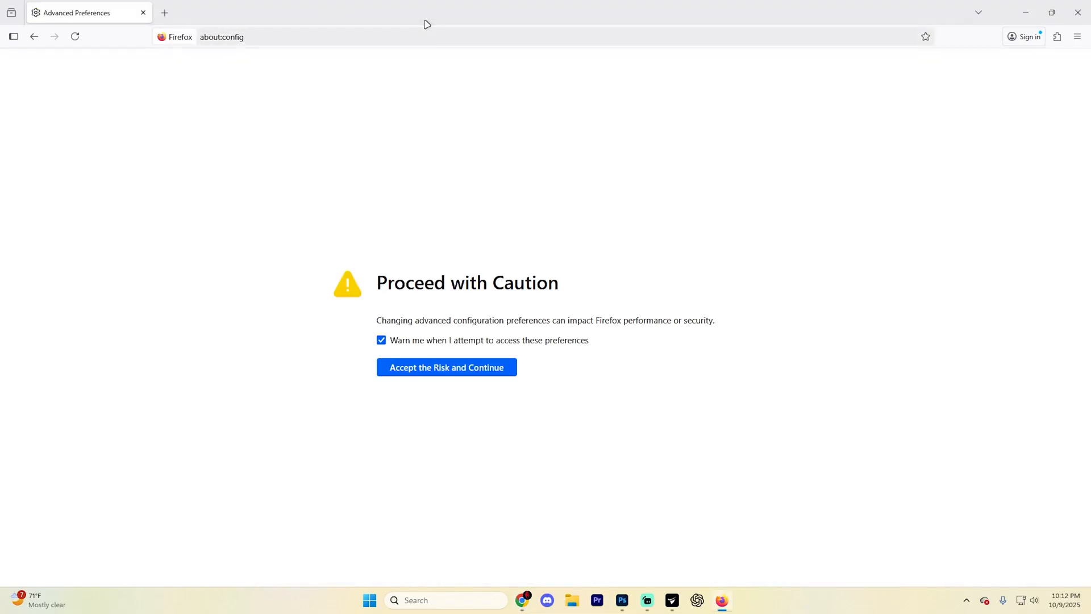
pyautogui.moveTo(568, 251)
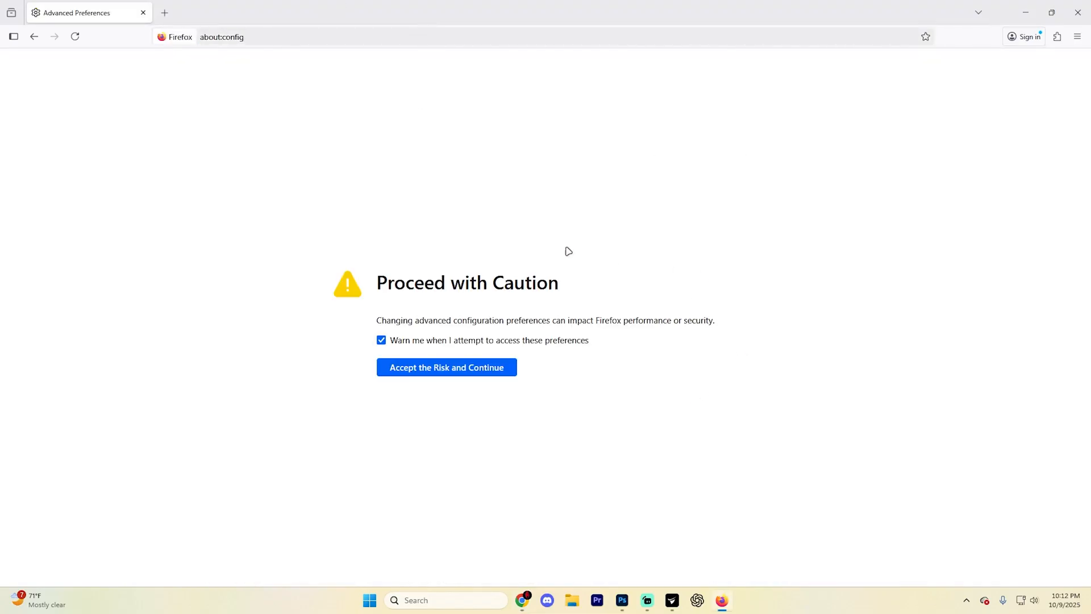
pyautogui.moveTo(458, 374)
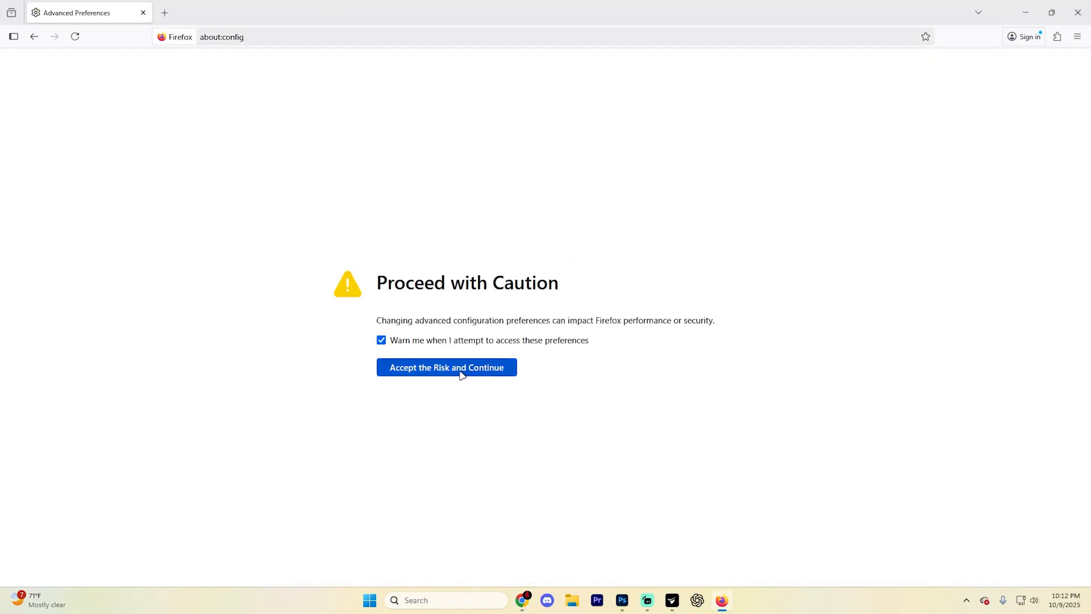
pyautogui.click(446, 368)
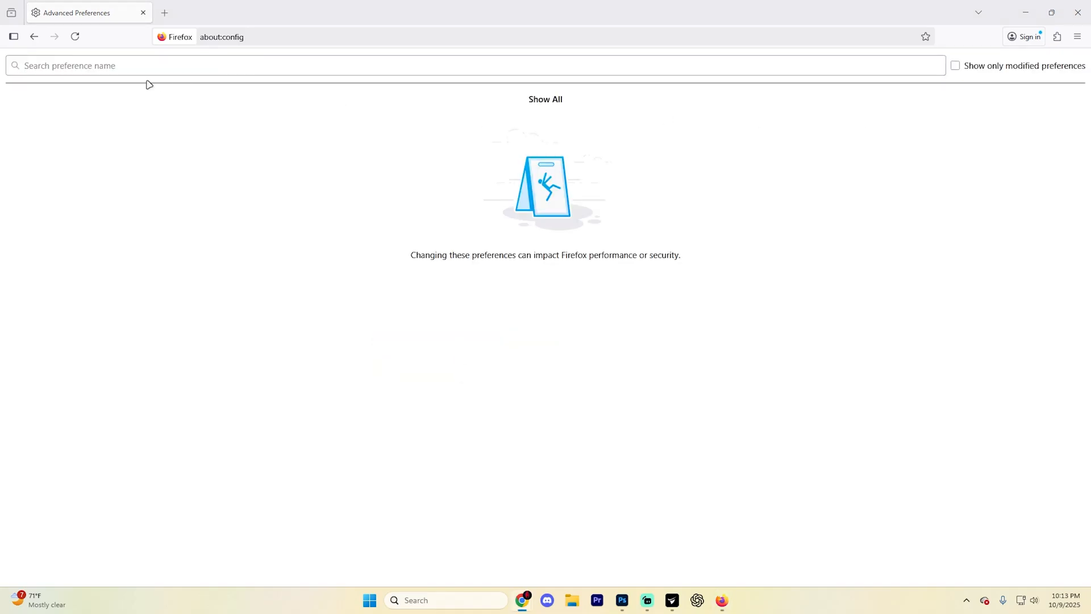
# Search preferences for 'per-server' to list max-persistent-connections-per-server (value 6).
pyautogui.click(334, 66)
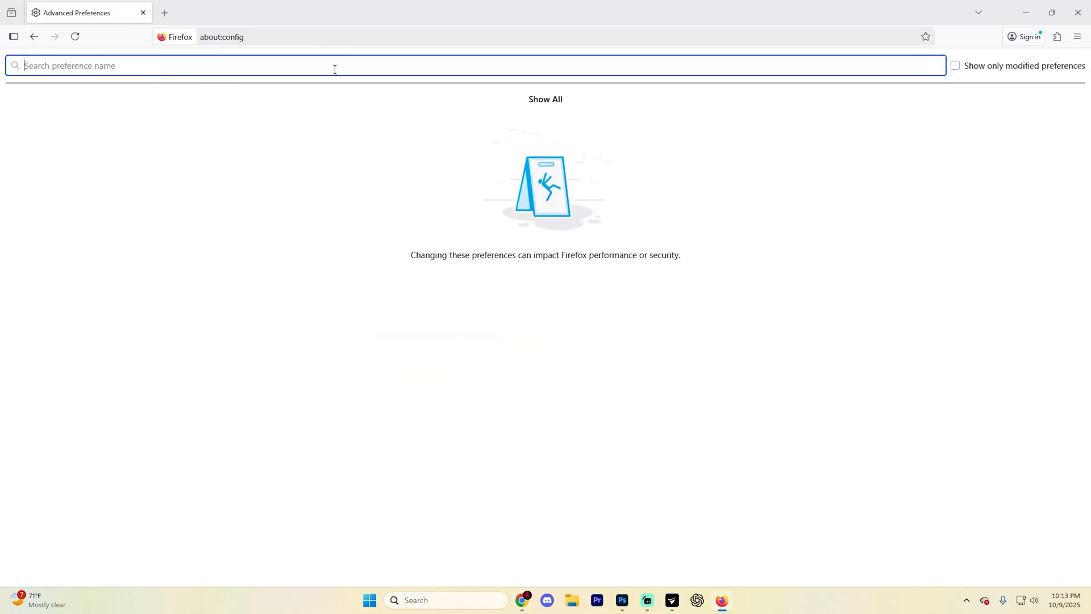
pyautogui.write('per-server')
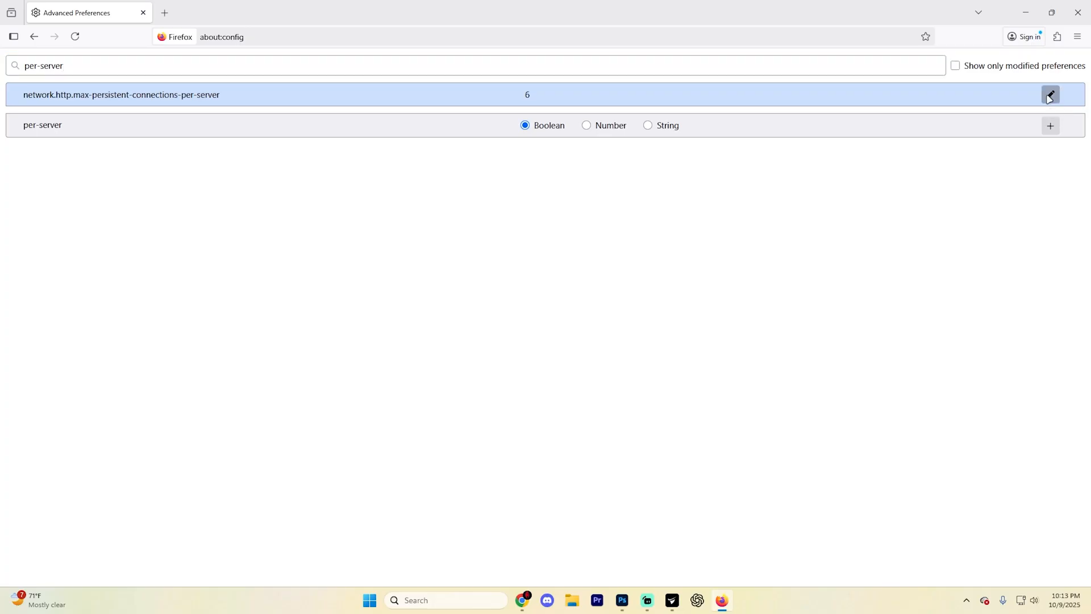
# Edit the max-persistent-connections-per-server value to 10 and save it.
pyautogui.click(1049, 95)
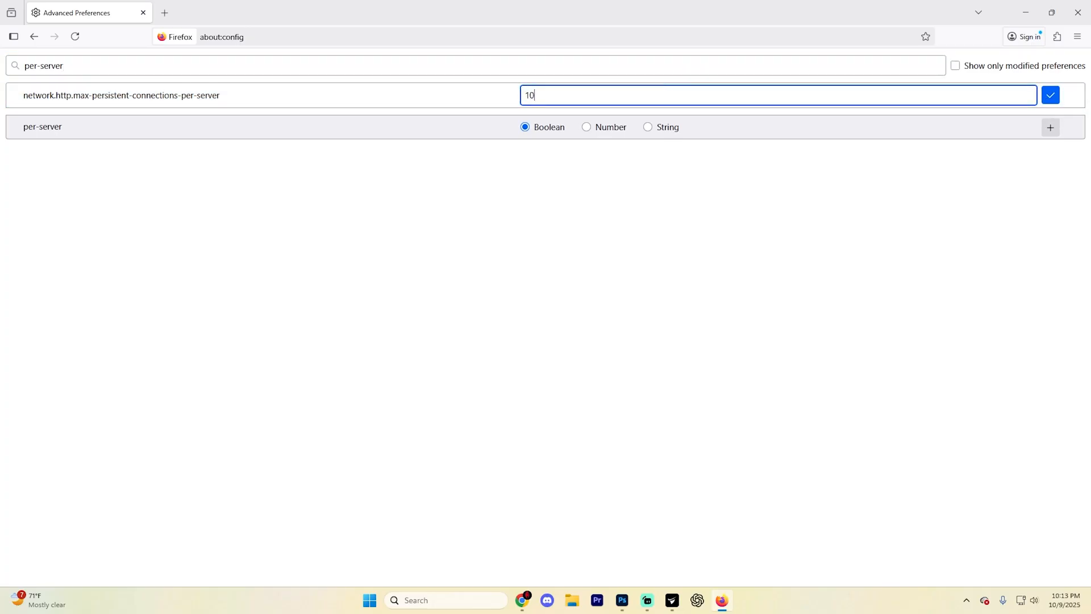
pyautogui.click(1050, 95)
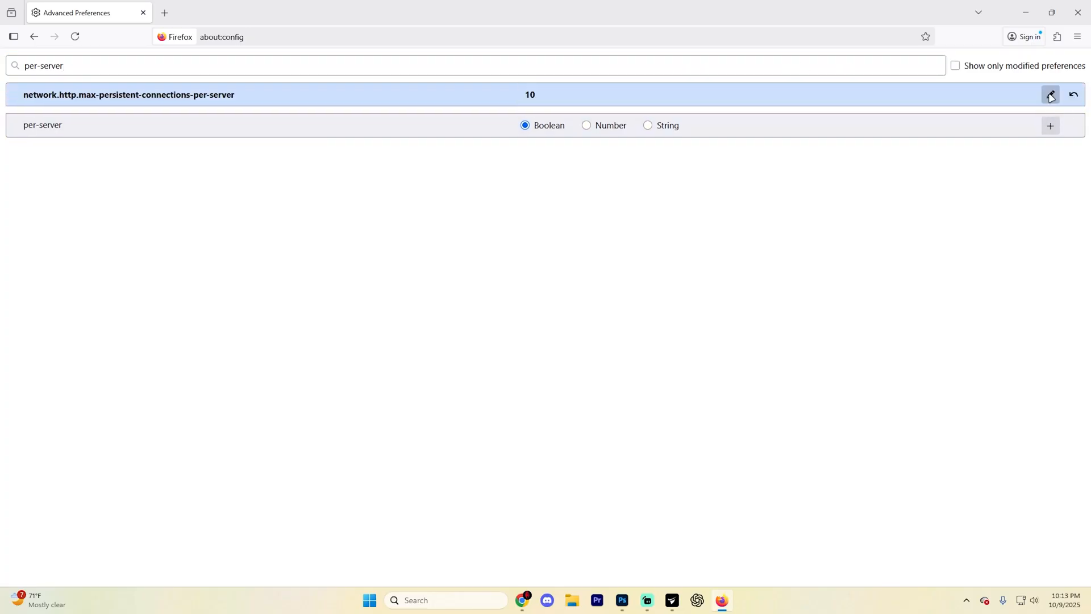
pyautogui.moveTo(1050, 95)
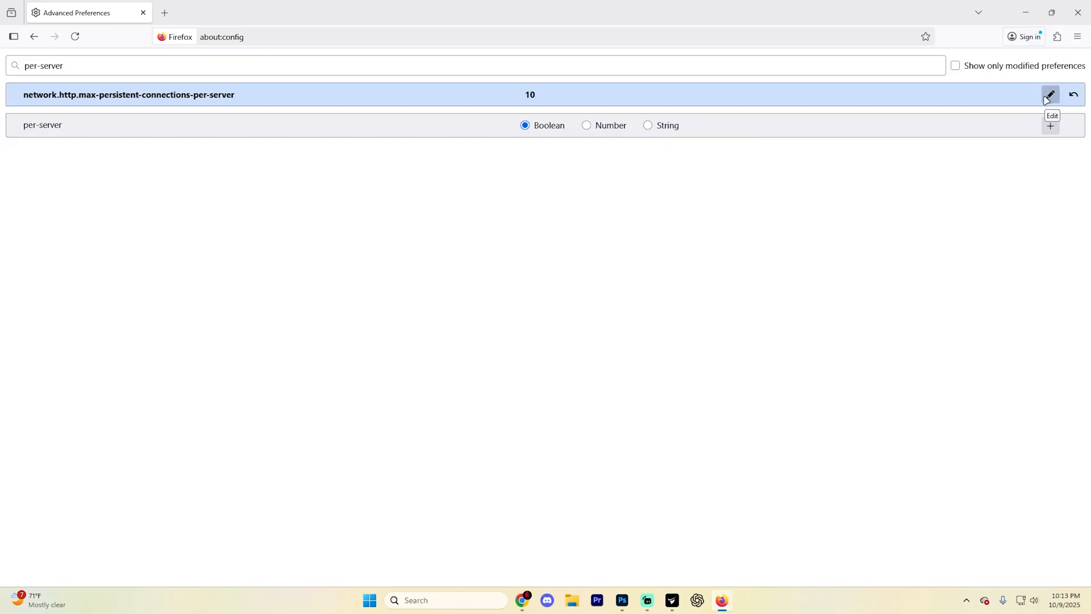